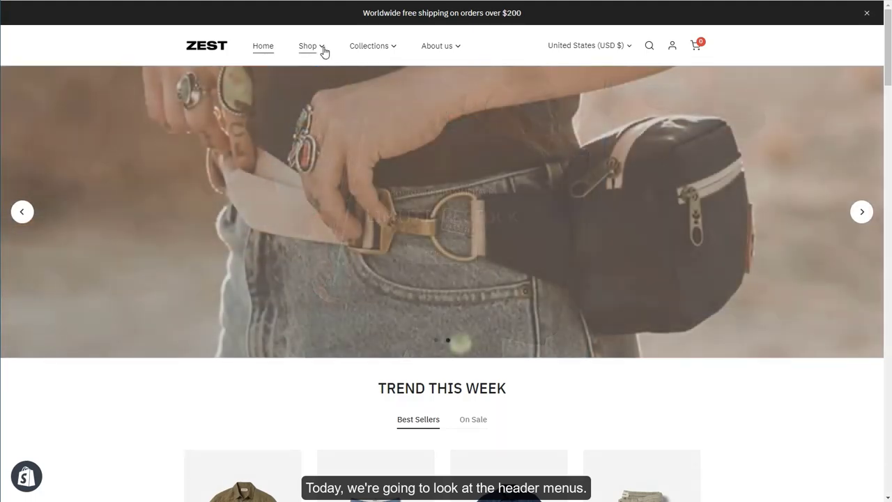
Preview the finished storefront's Shop mega menu dropdown and its columns of links
click(308, 45)
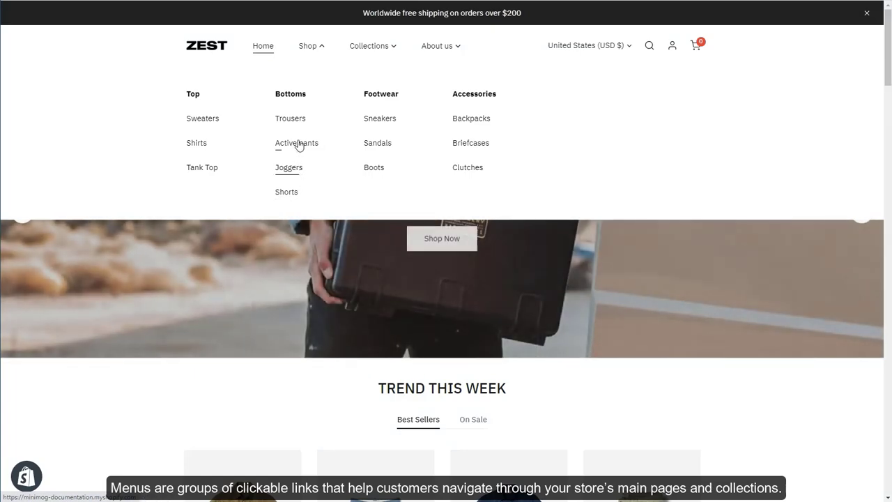
click(368, 45)
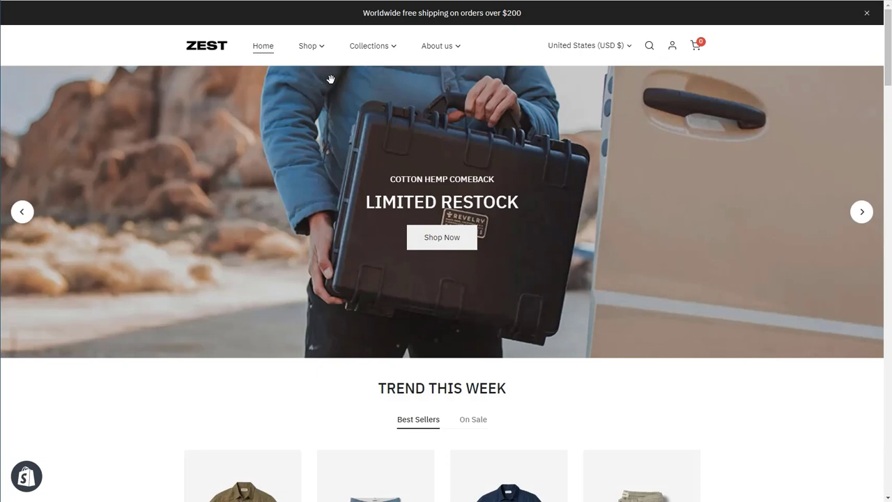
click(307, 44)
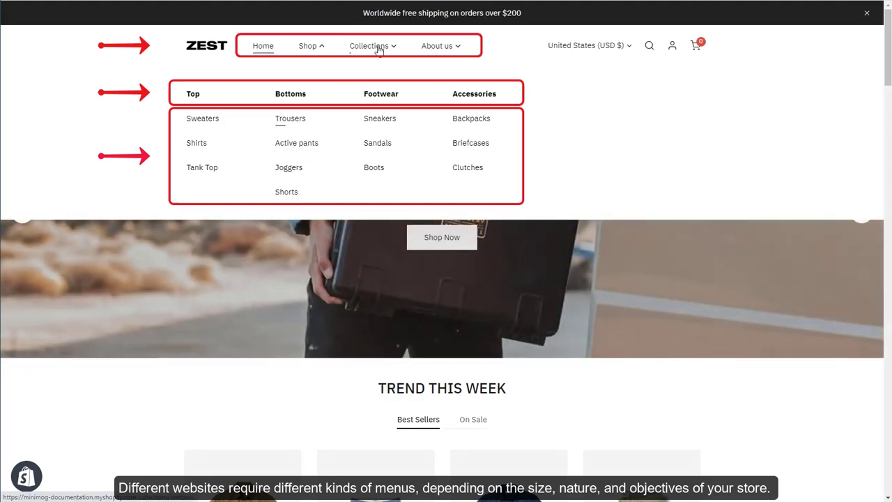
click(367, 45)
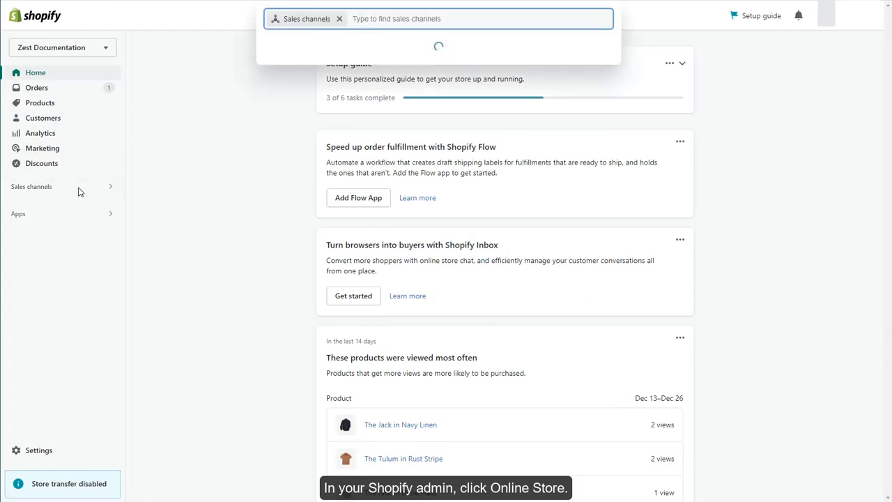
Go to Online Store > Navigation and start a new, empty menu
click(30, 187)
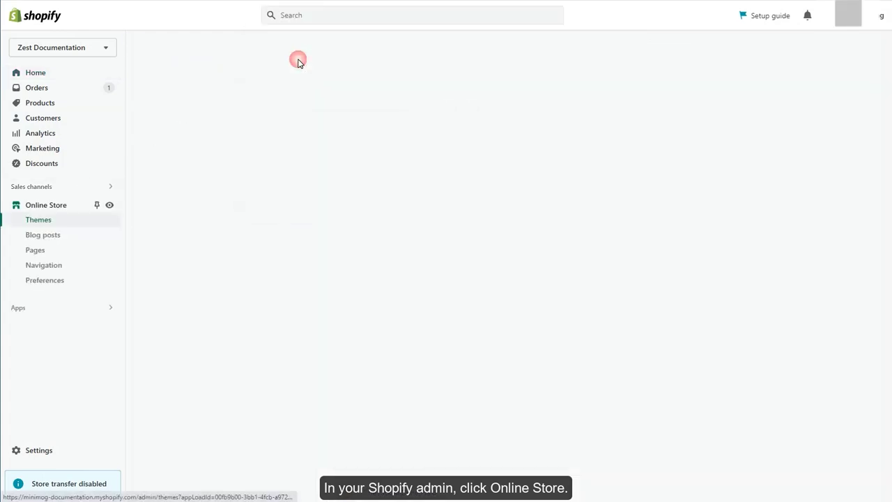
click(46, 203)
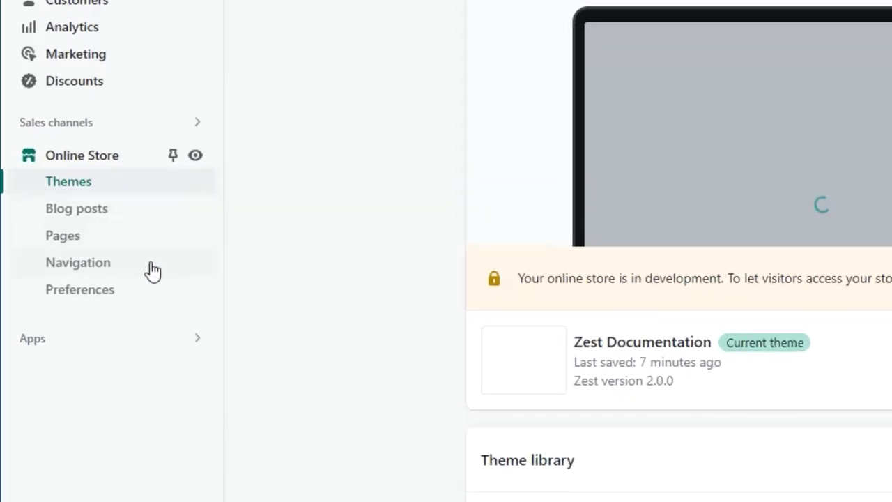
click(78, 262)
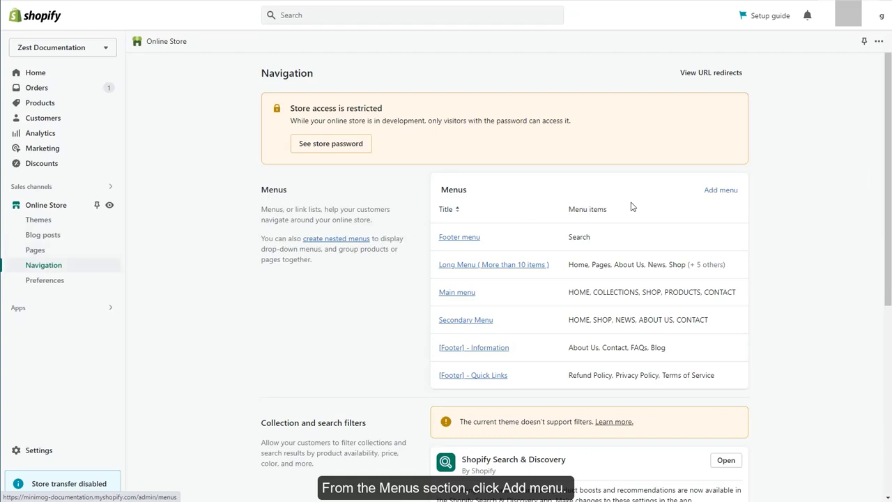
click(719, 189)
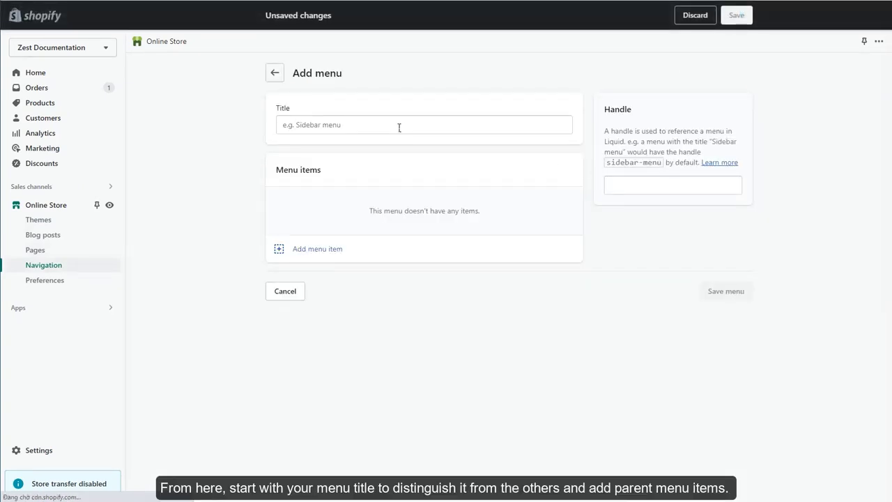
Title the menu 'Mega menu' and add a Home item linked to the home page
click(423, 125)
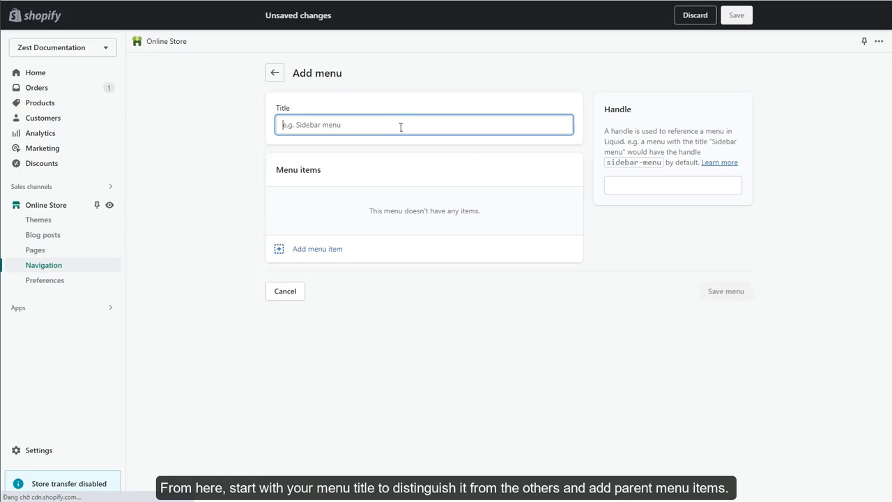
text(Mega menu)
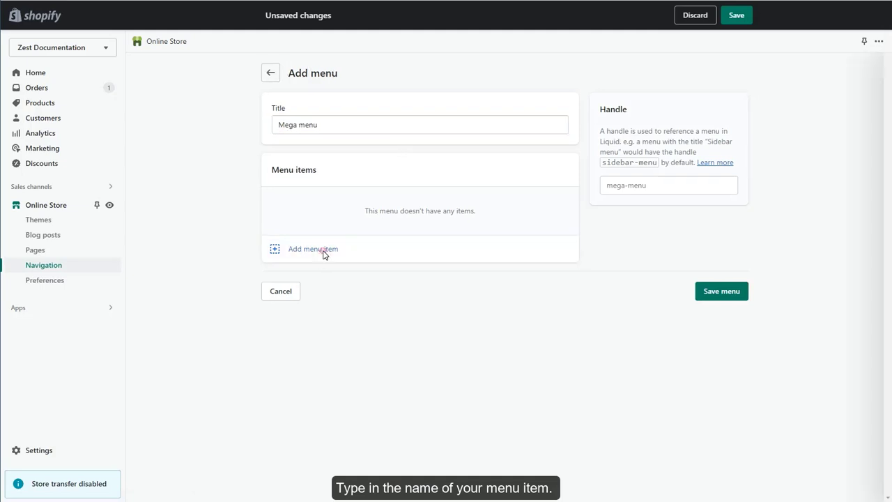
click(312, 248)
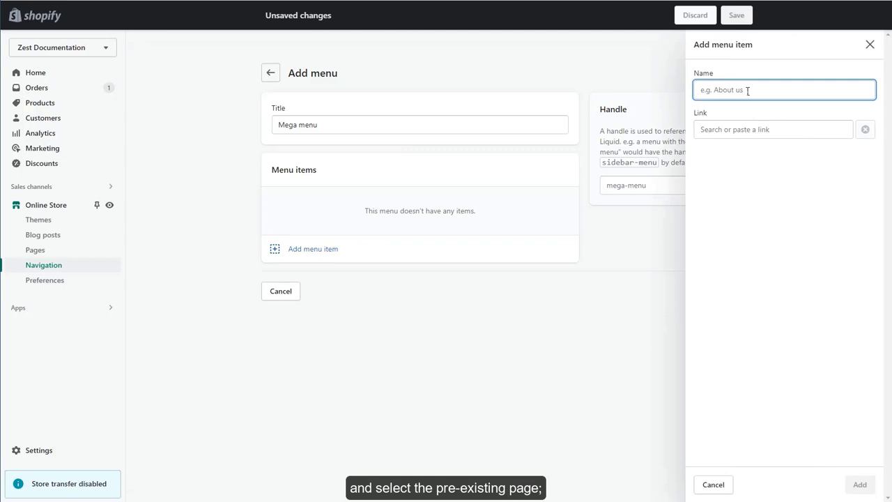
text(Home)
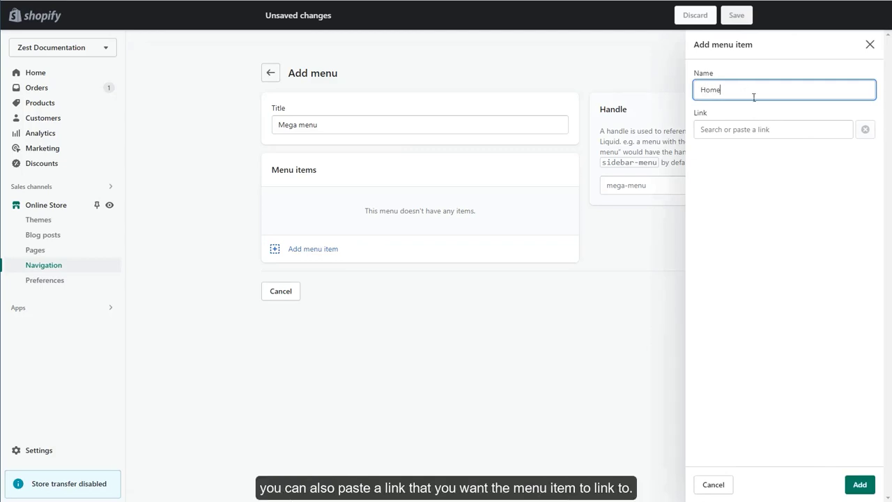
click(772, 128)
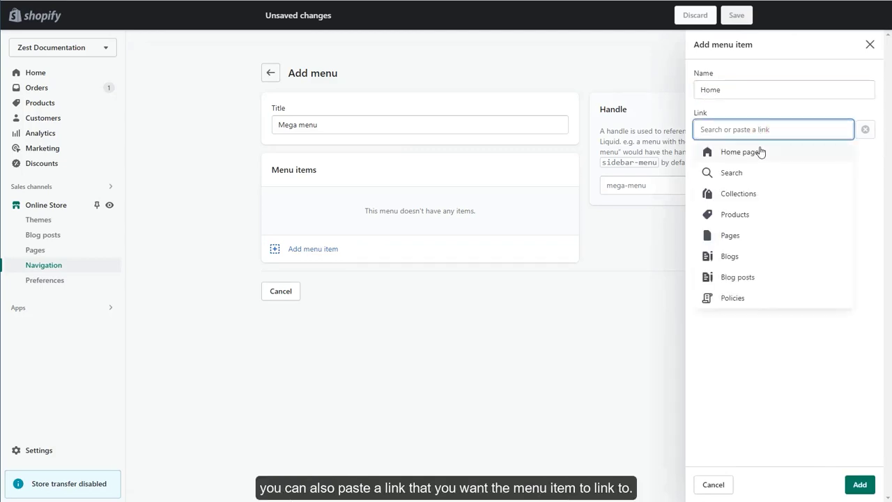
click(739, 152)
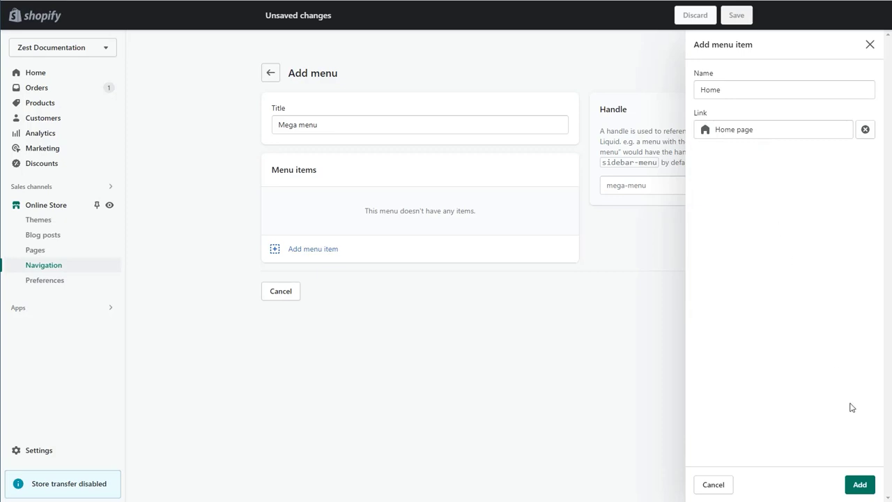
click(858, 485)
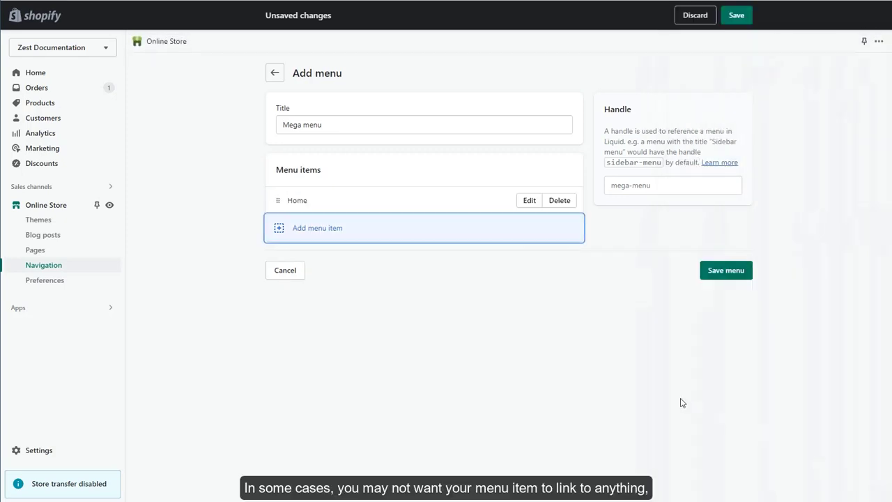
mouse_move(368, 242)
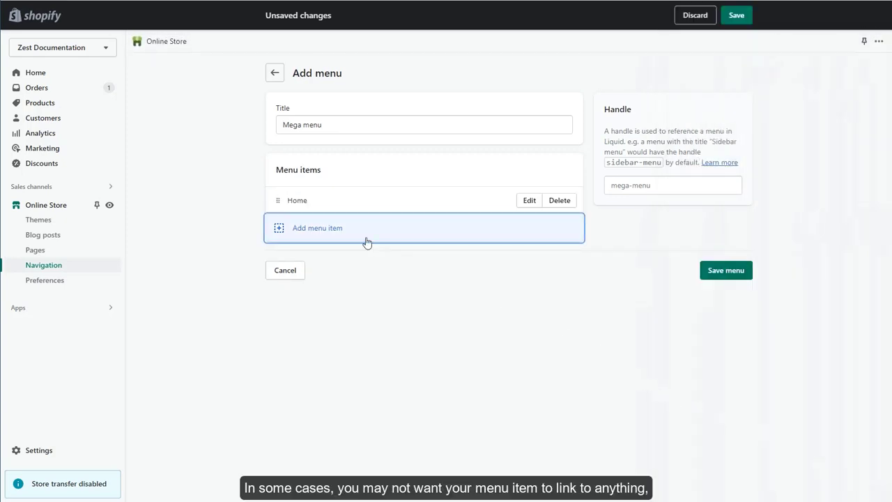
Add a Shop item linked to all products
click(317, 228)
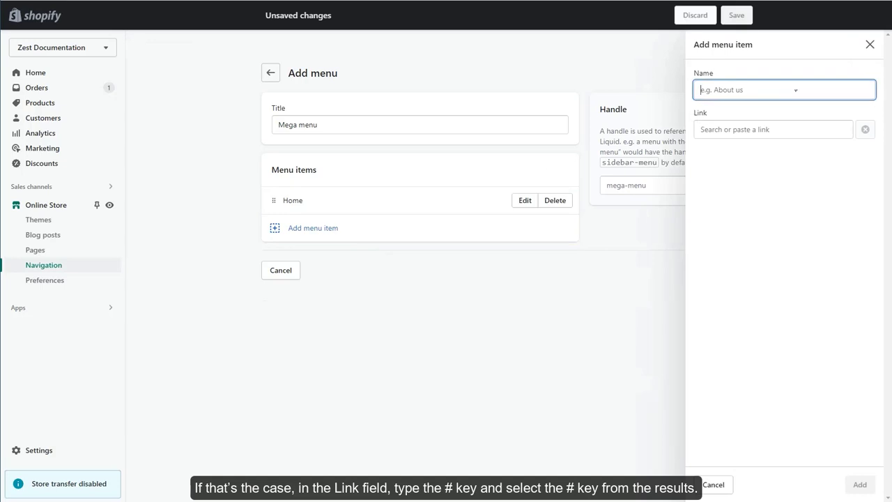
text(Shop)
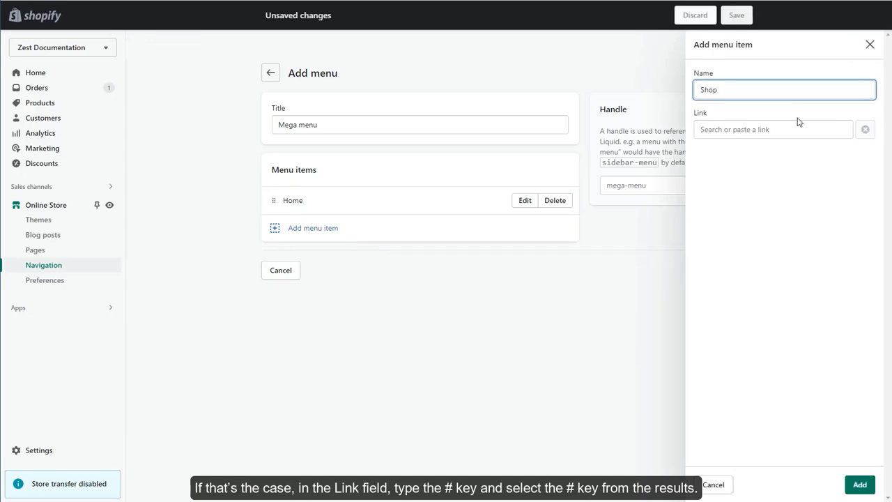
click(766, 128)
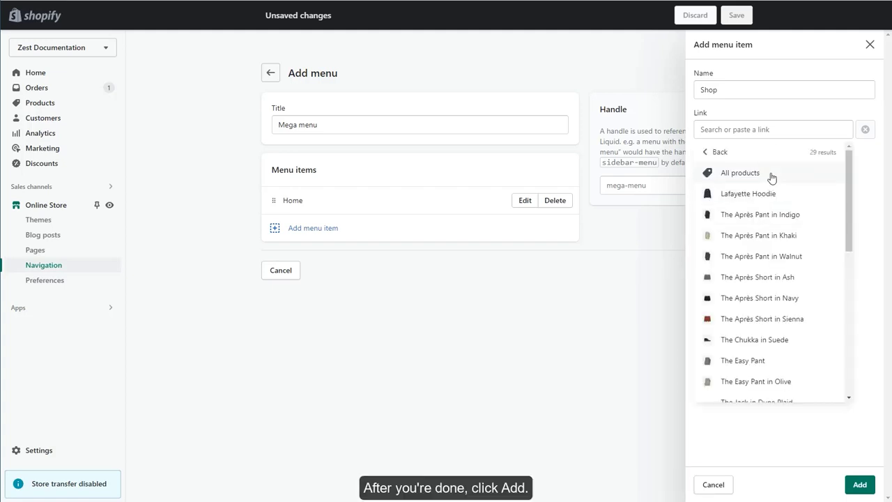
click(740, 172)
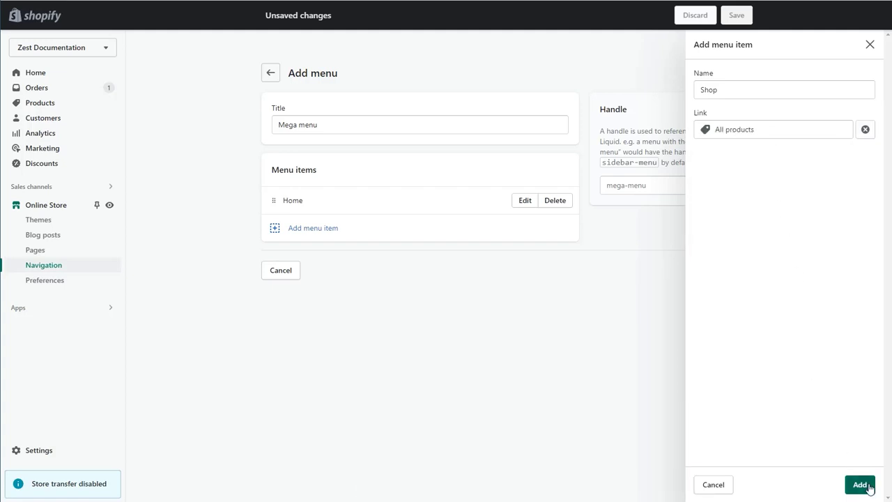
click(859, 484)
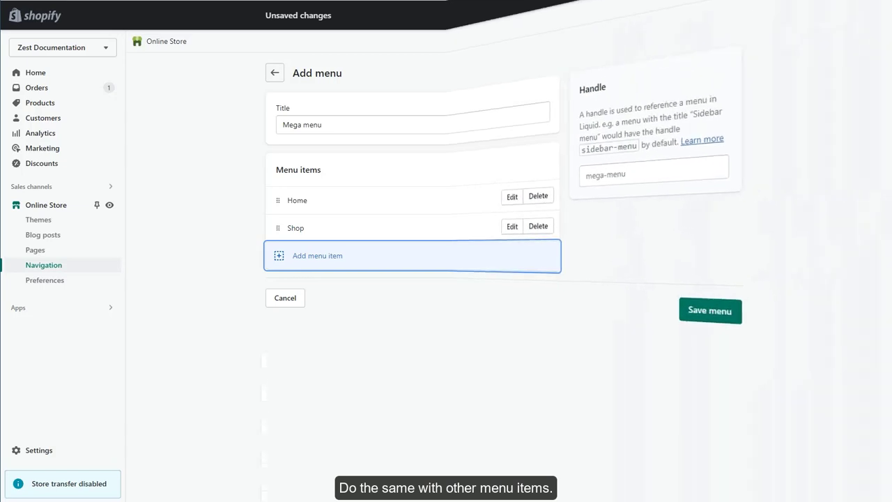
Nest the sub-items under Shop and Collections (On Sale under Collections) and save the menu
click(710, 309)
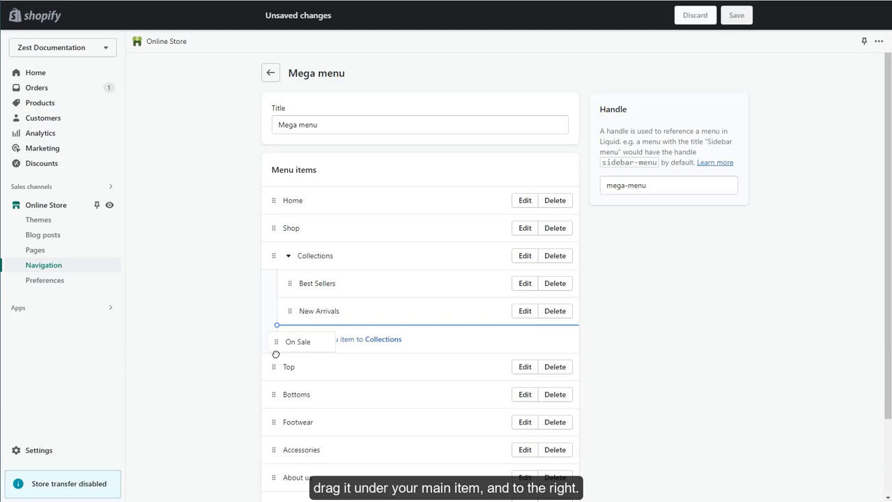
drag(298, 341, 312, 339)
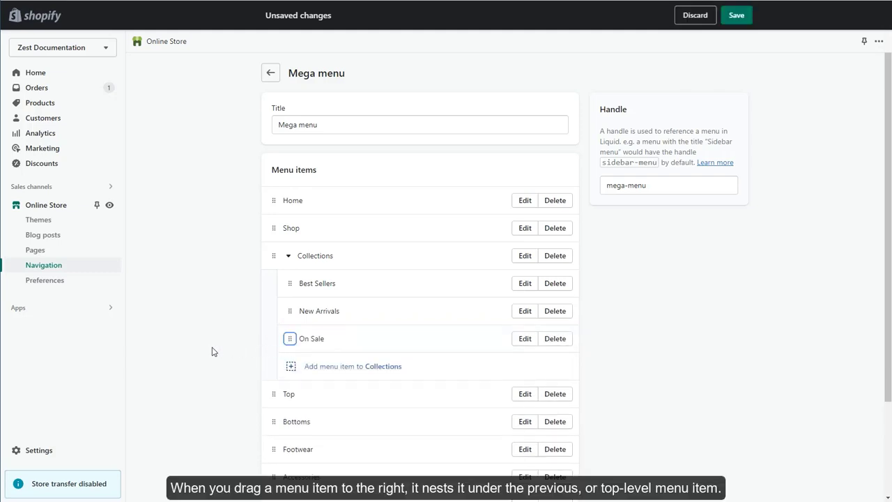
scroll(down, 3)
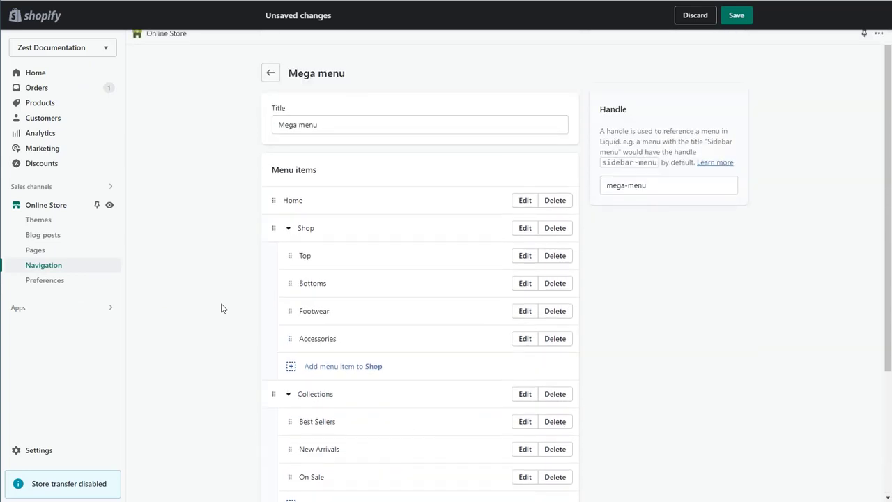
click(736, 14)
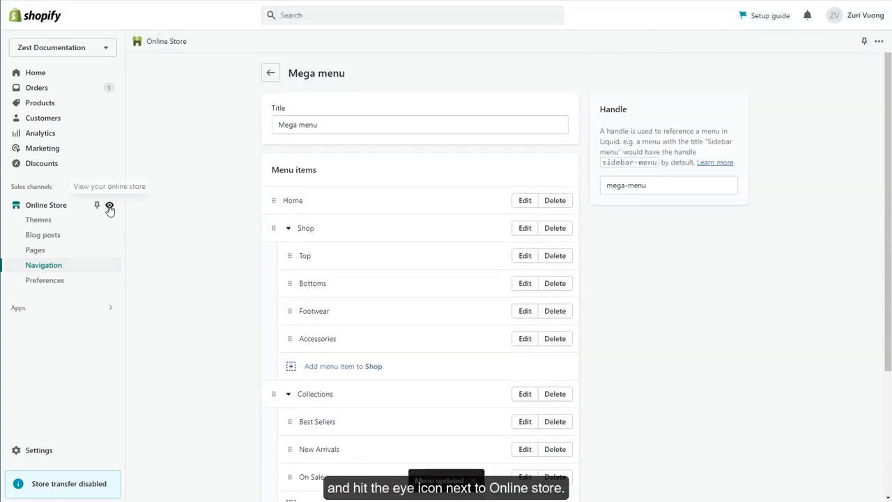
View the live store and check the Shop dropdown in the header
click(109, 209)
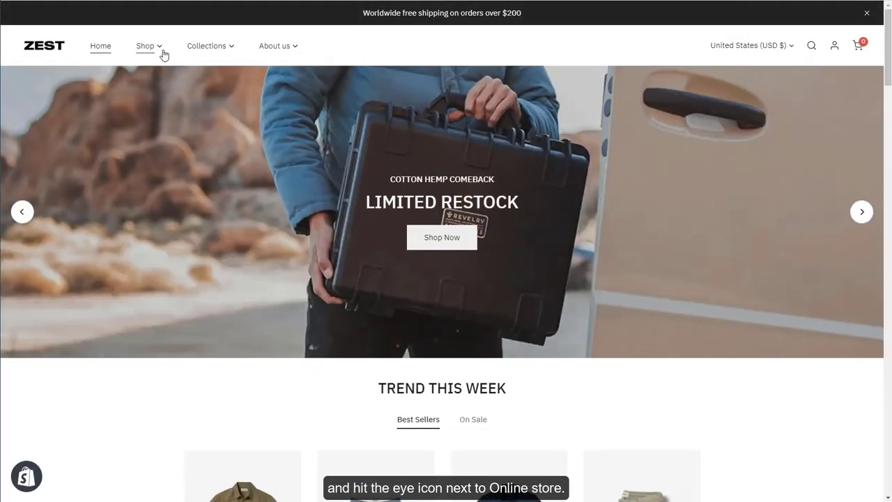
click(206, 45)
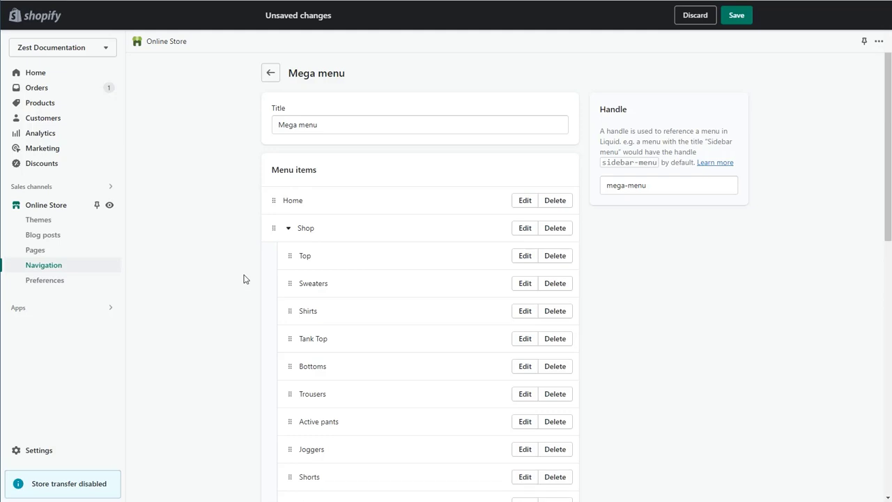
mouse_move(255, 278)
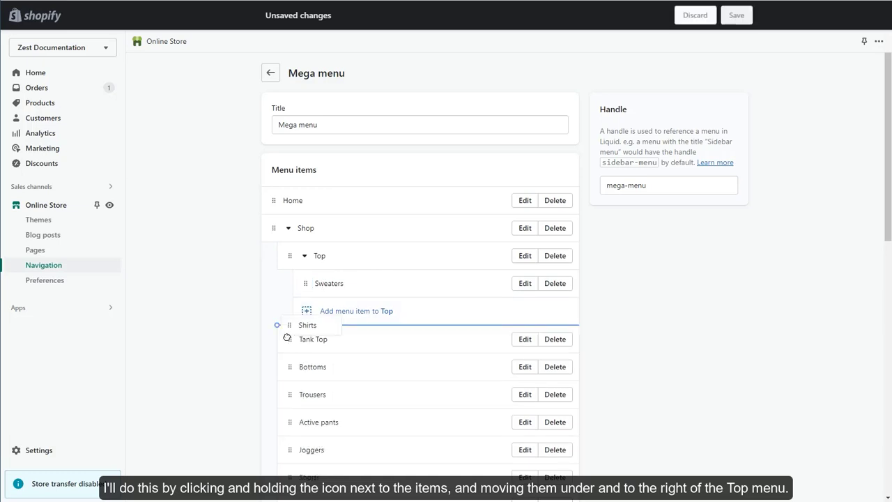
Nest Shirts under Top for a third menu level, save, and reopen the storefront
drag(307, 339, 307, 311)
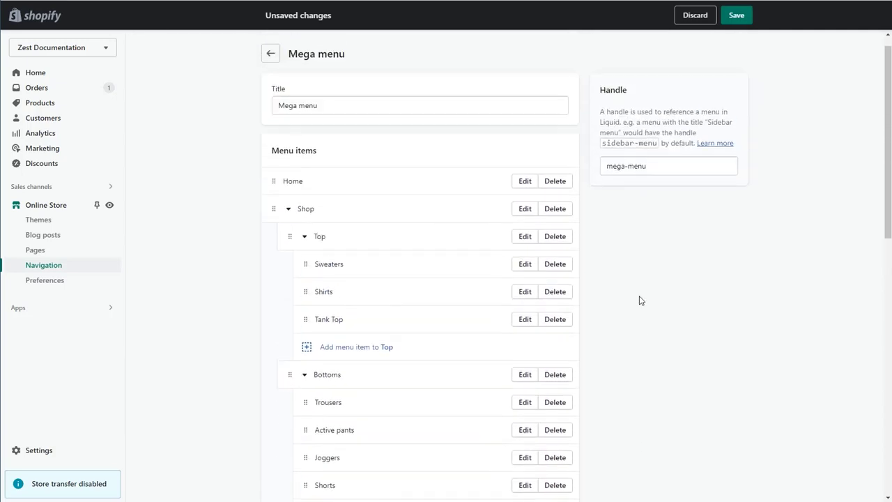
click(736, 14)
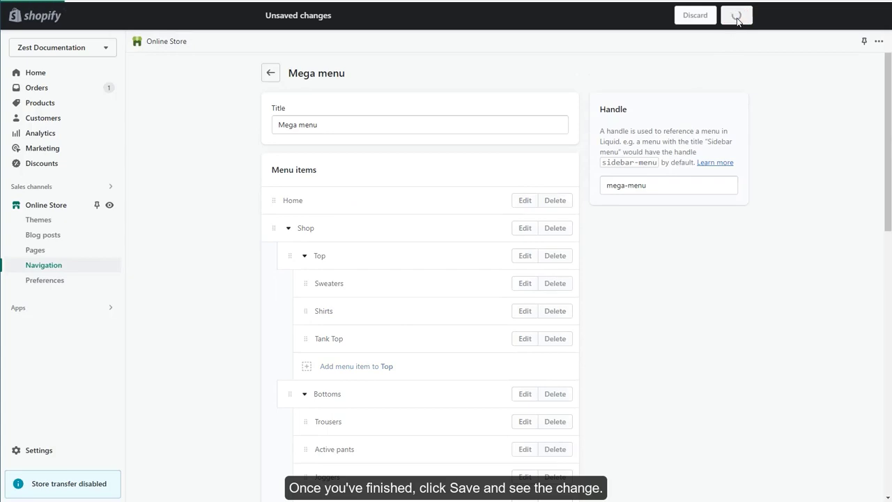
click(736, 14)
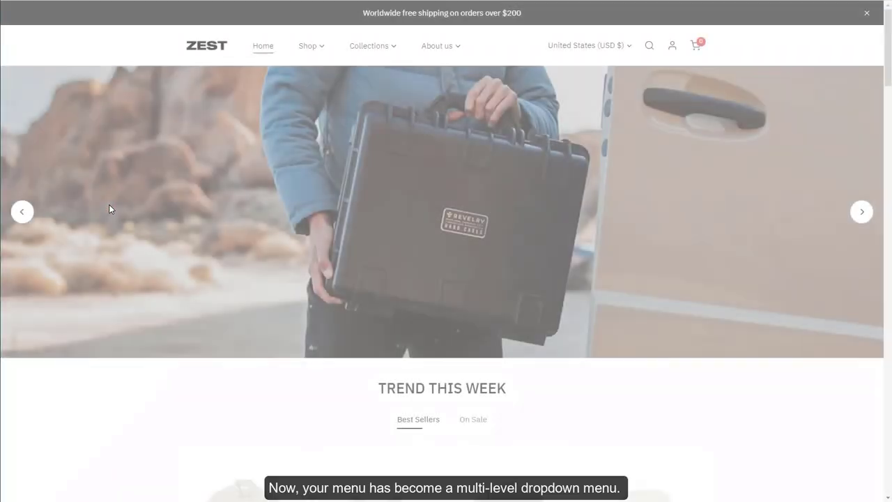
Confirm Shop drops down Top, Bottoms, Footwear and Accessories submenus, then return to admin
click(306, 44)
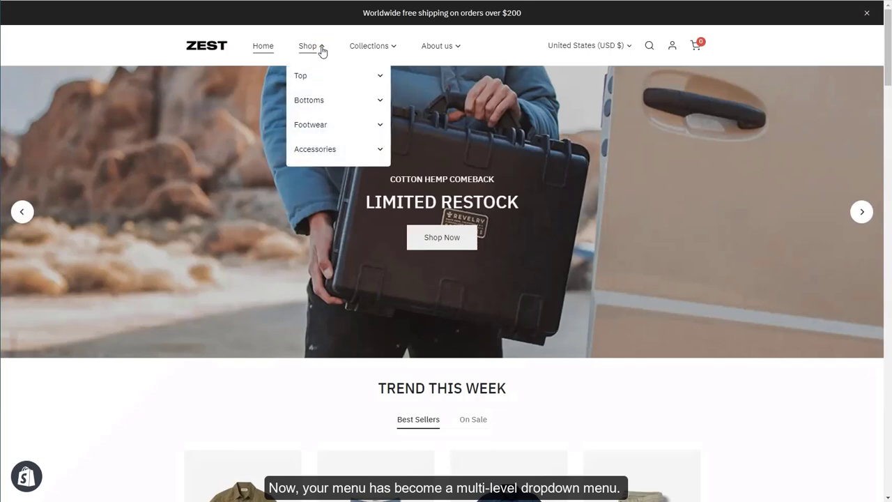
click(301, 75)
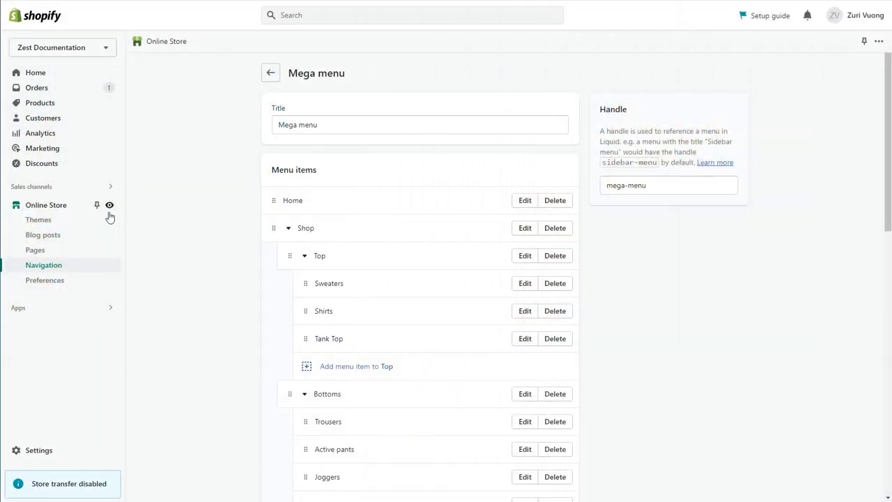
Customize the current Zest Documentation theme from Online Store > Themes
click(39, 220)
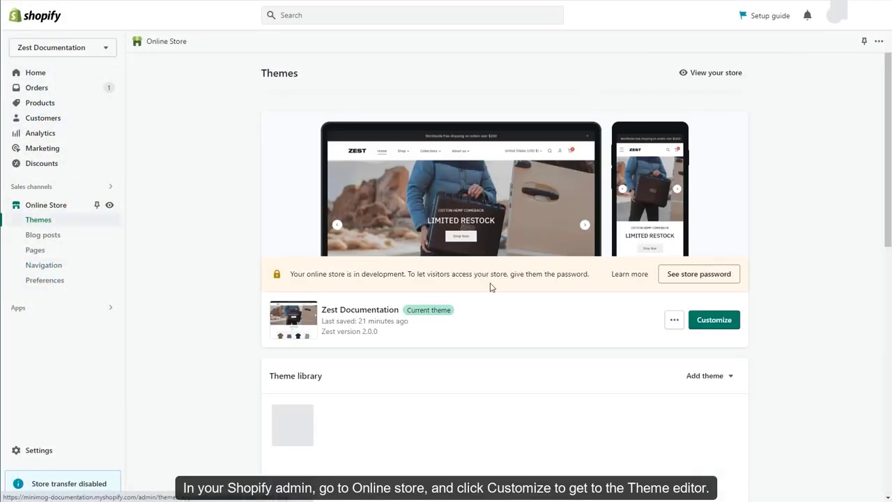
click(714, 319)
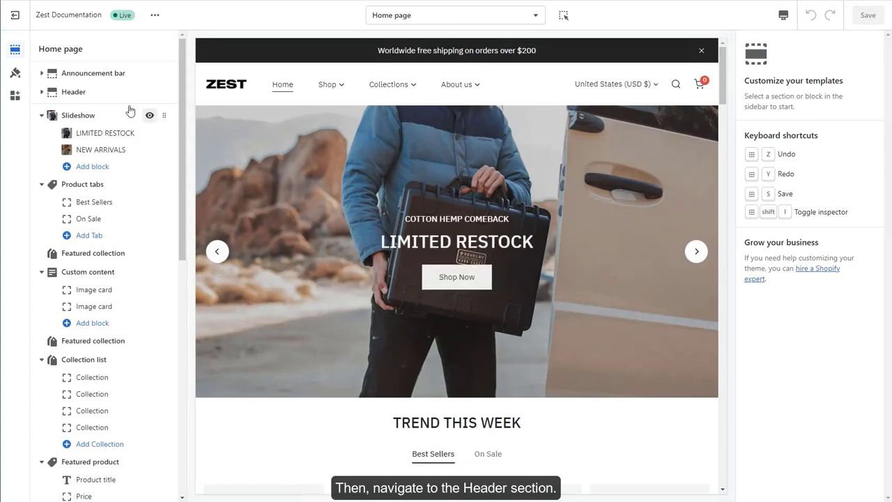
Enable the mega menu option in the Header settings, save the theme, and reload the storefront
click(73, 92)
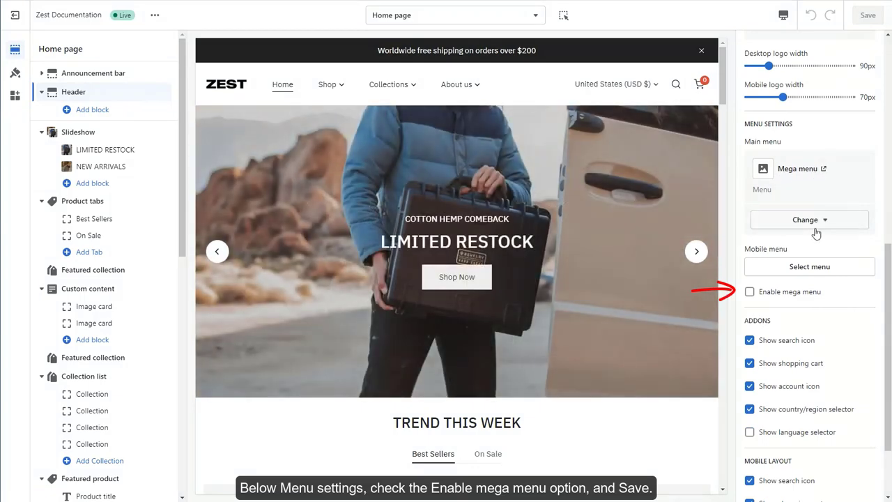
click(749, 291)
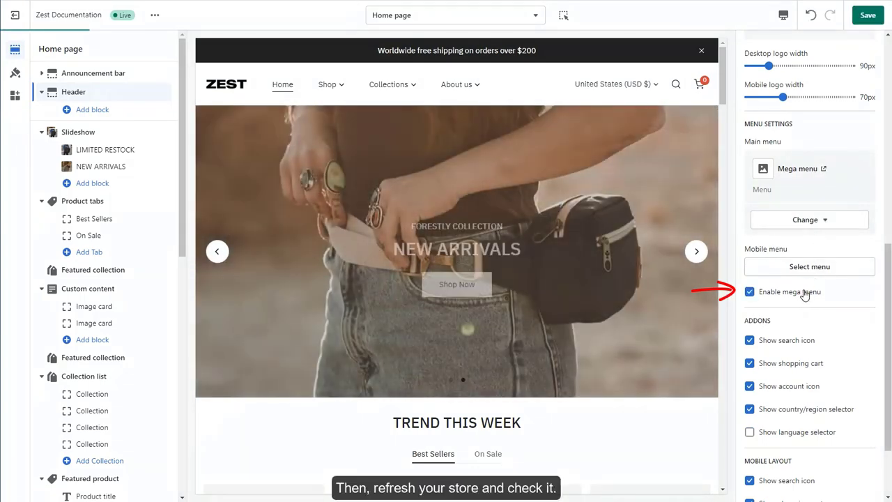
click(867, 14)
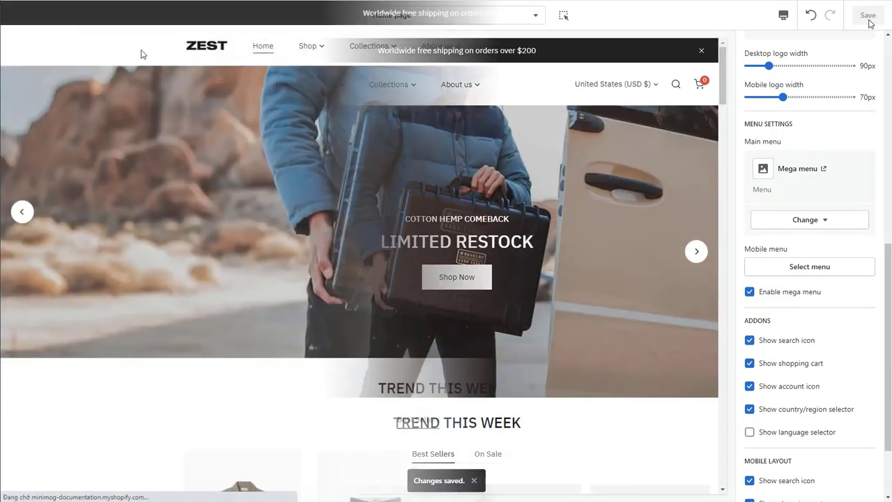
click(306, 44)
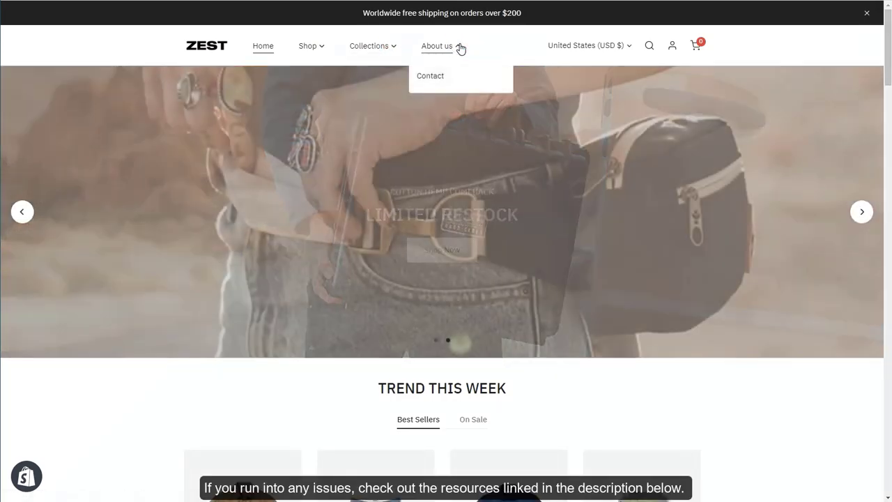
View Shop as a full-width mega menu with Top, Bottoms, Footwear and Accessories columns
click(306, 44)
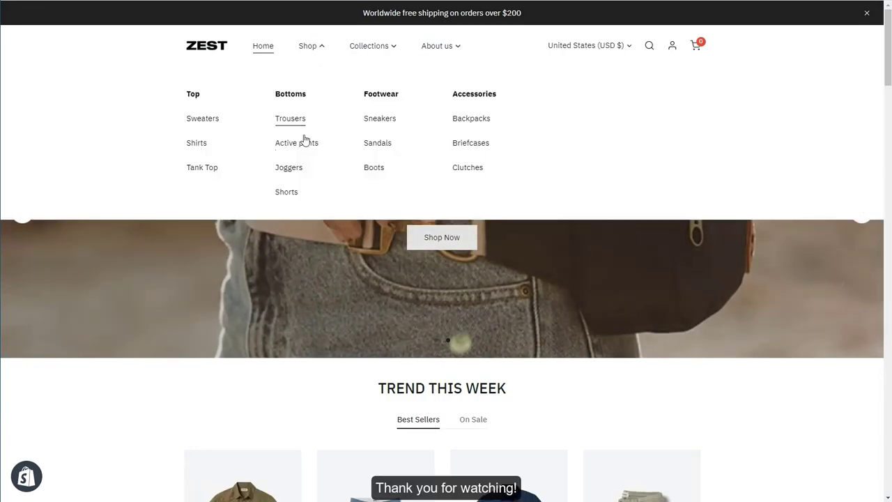